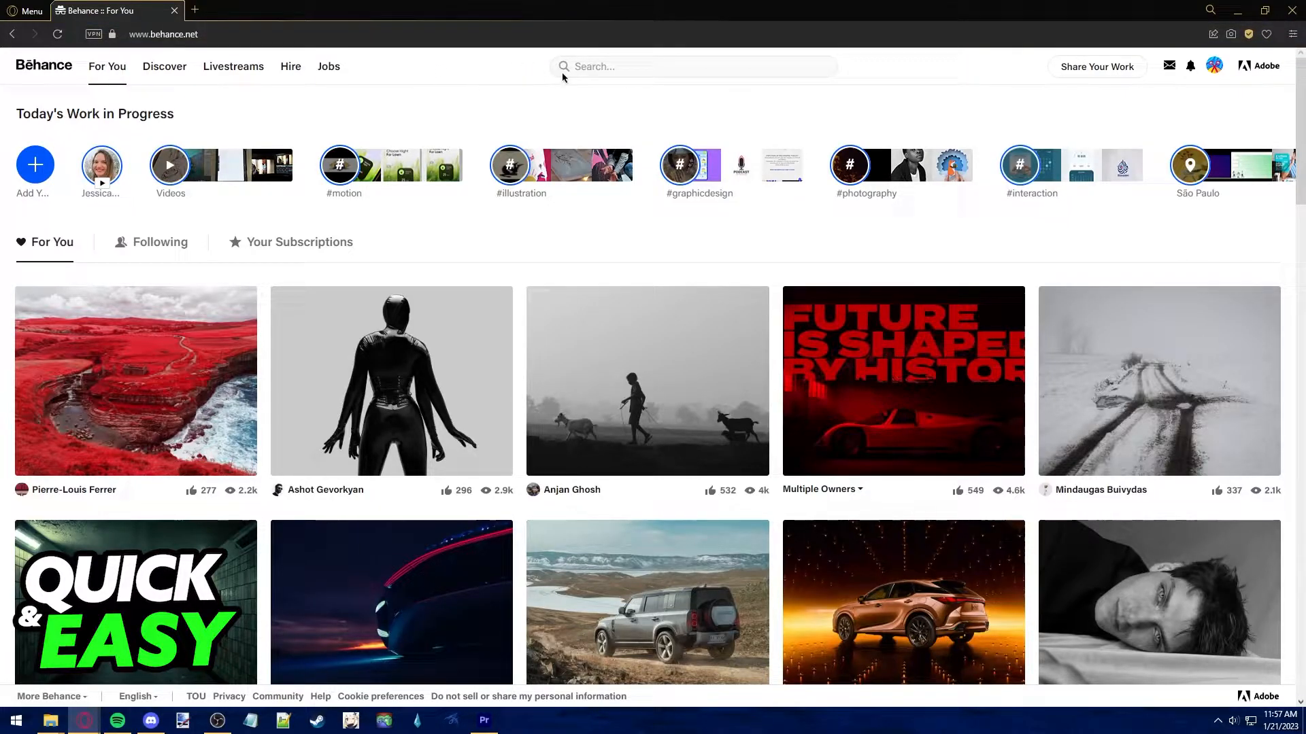
pyautogui.moveTo(993, 70)
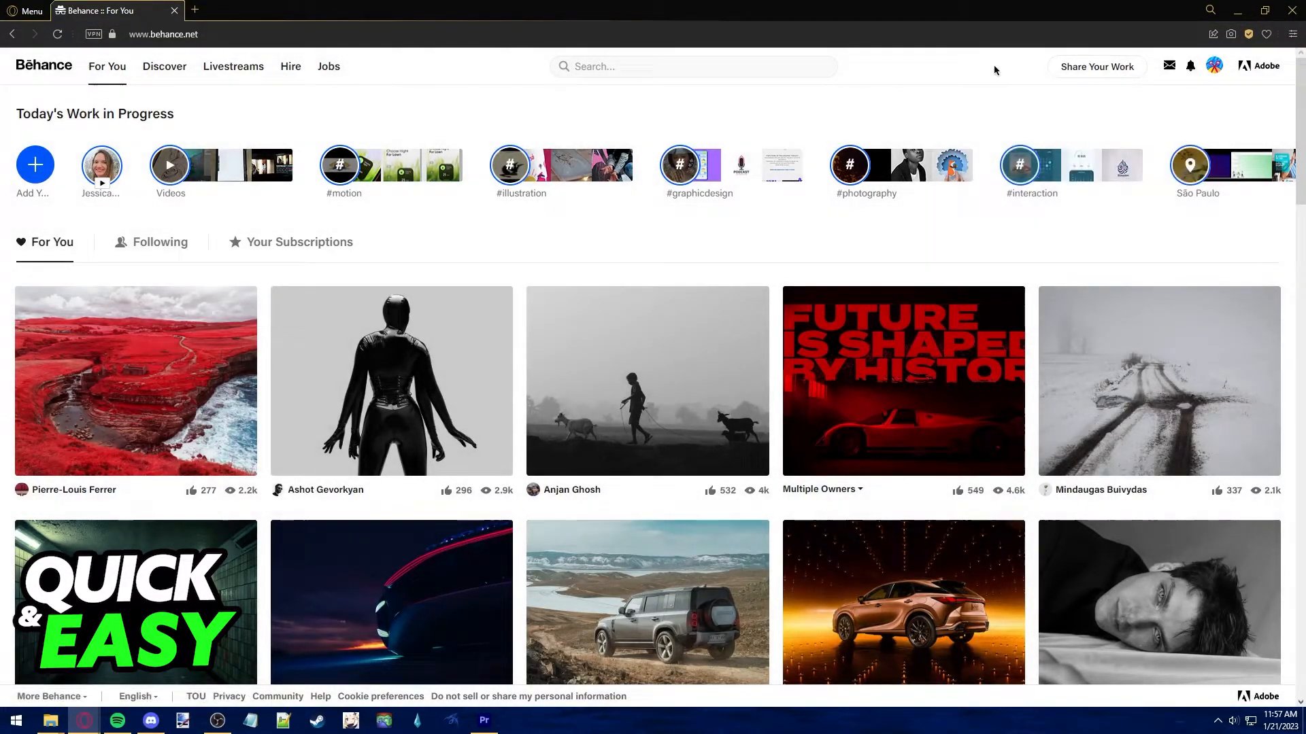
# Open the Share Your Work menu showing Project, Work In Progress and Livestream.
pyautogui.click(1095, 67)
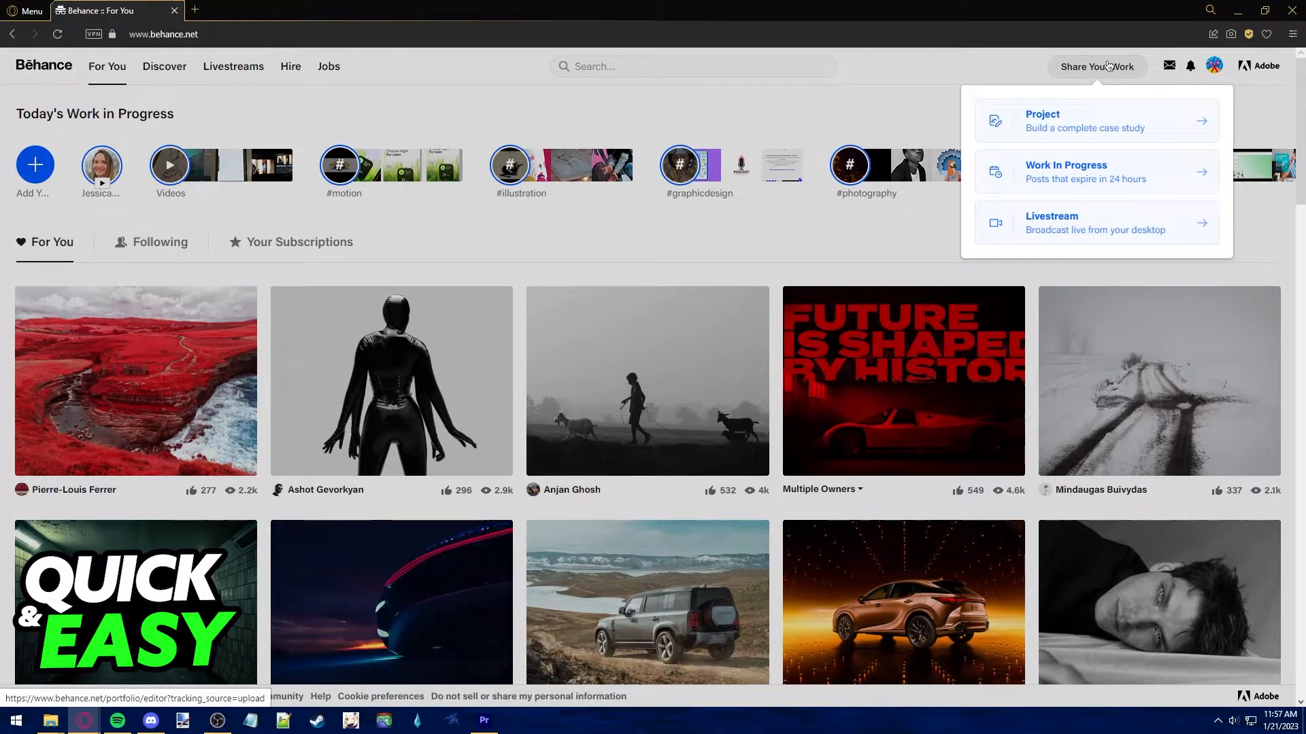
# Choose Project to start a new, empty project in the editor.
pyautogui.click(1095, 121)
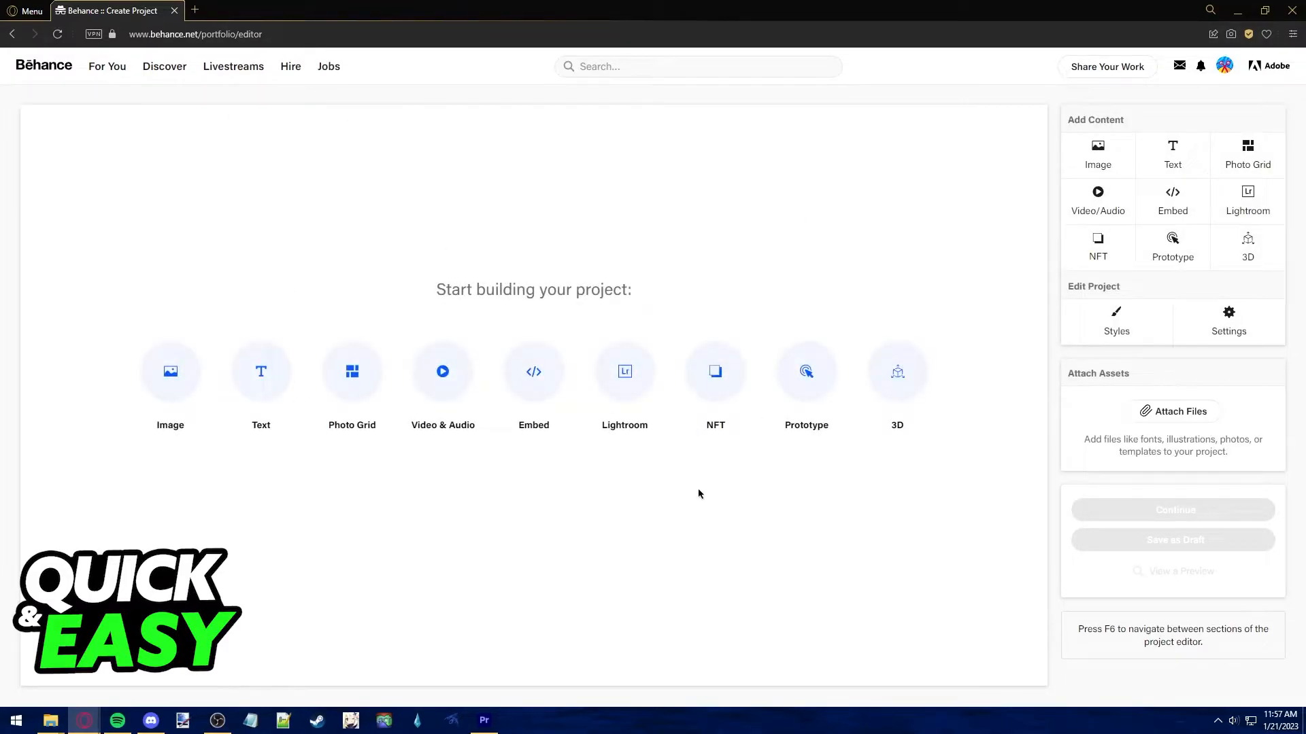
pyautogui.moveTo(1095, 278)
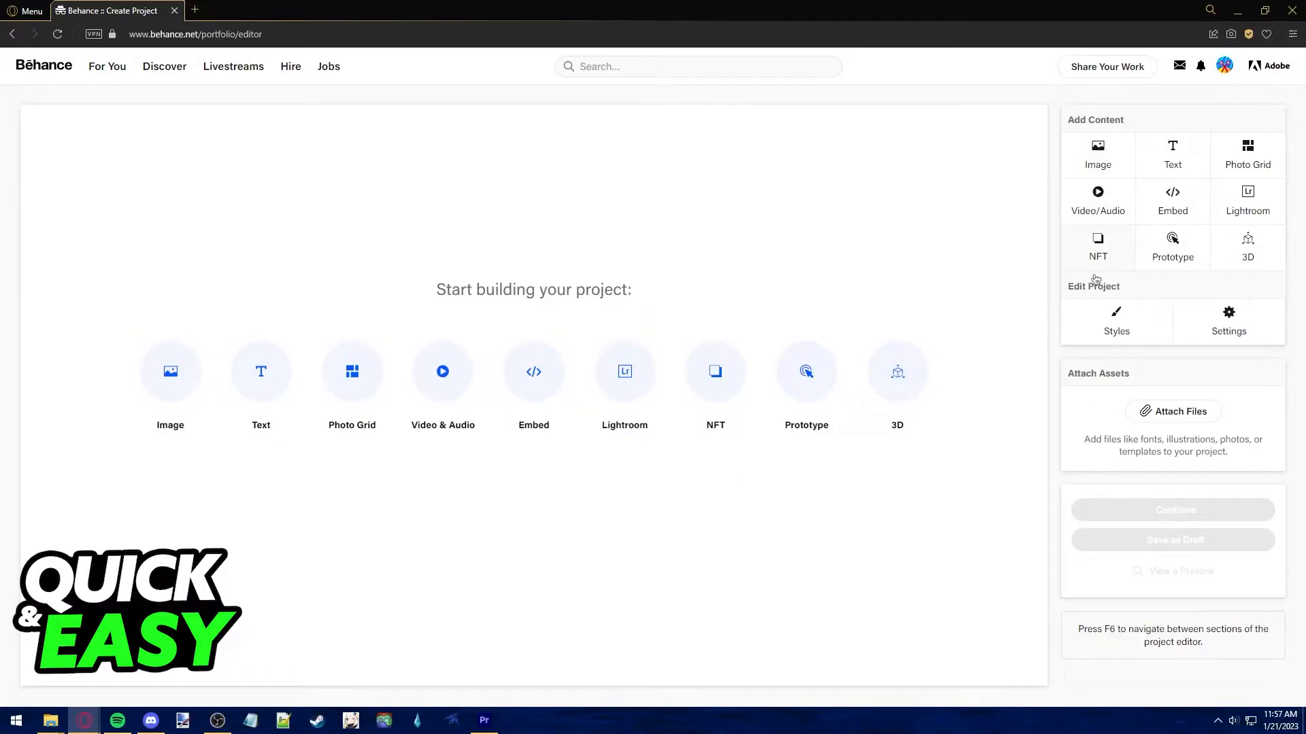
pyautogui.moveTo(642, 467)
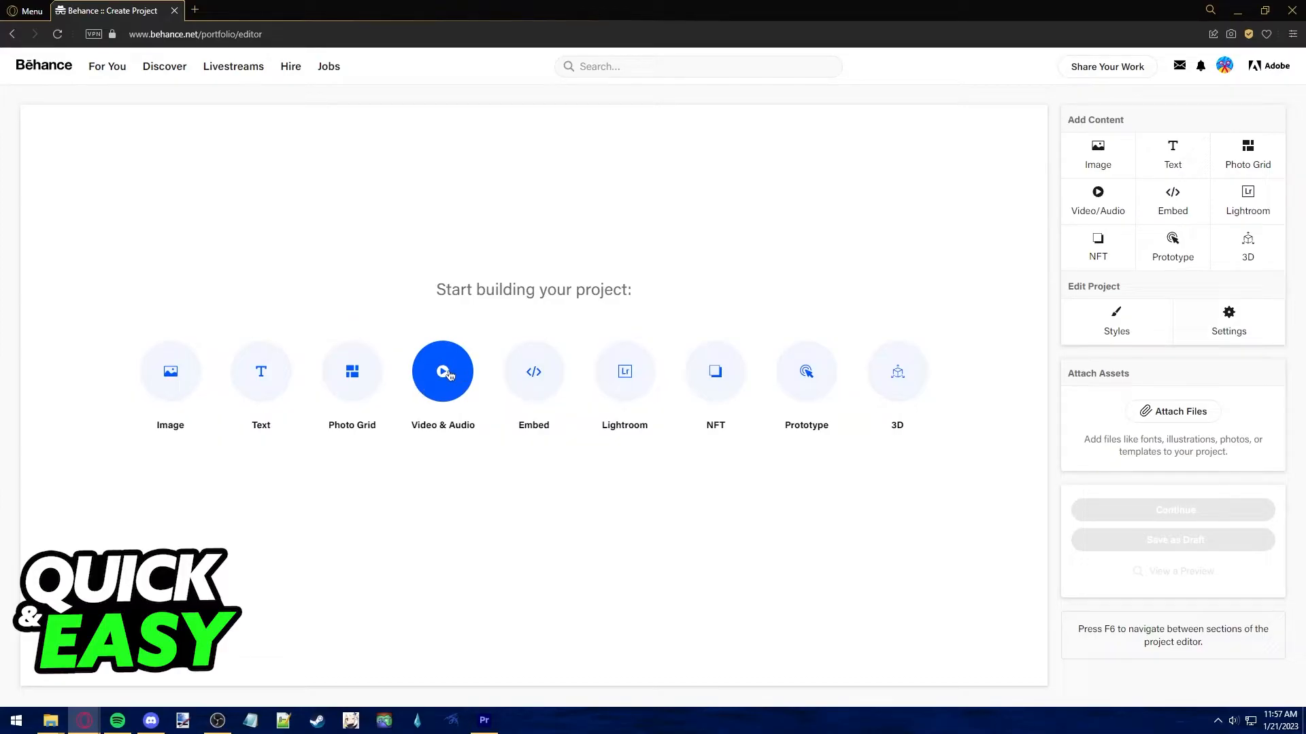
# Add a Video & Audio block and upload a video file for web conversion.
pyautogui.click(442, 371)
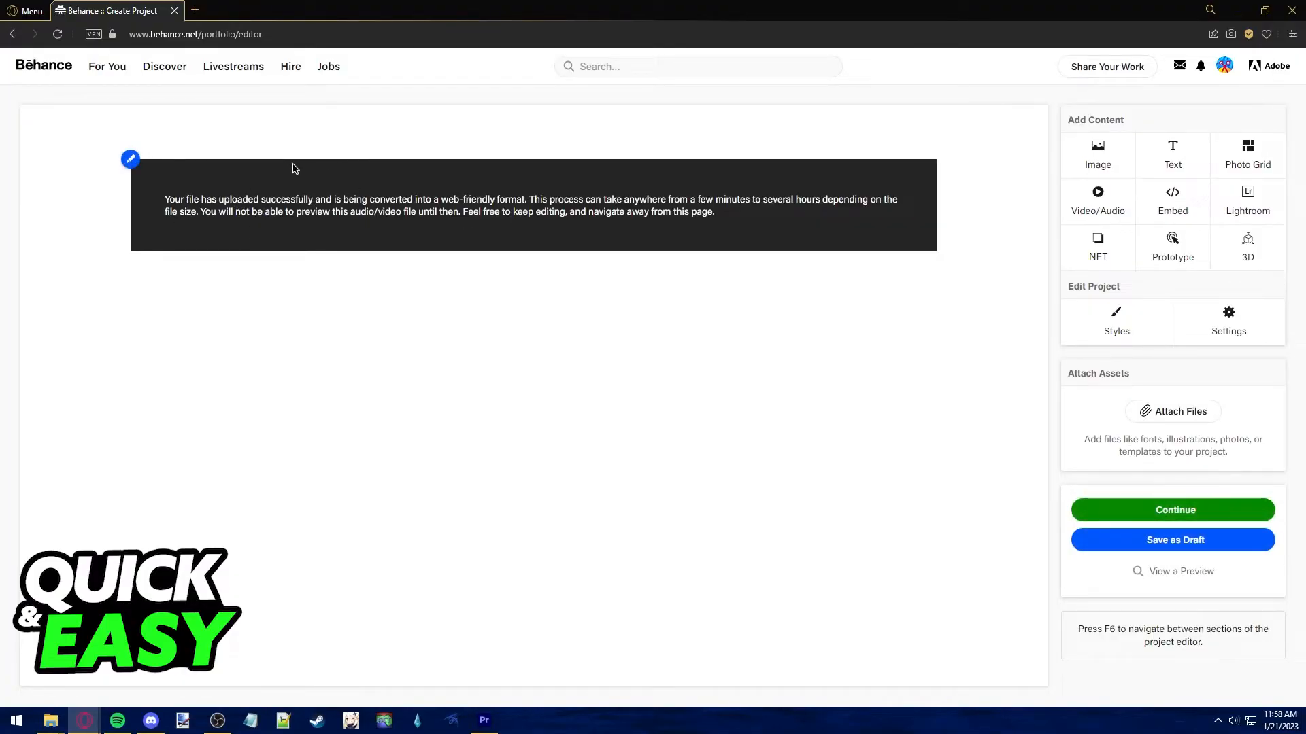
pyautogui.moveTo(455, 182)
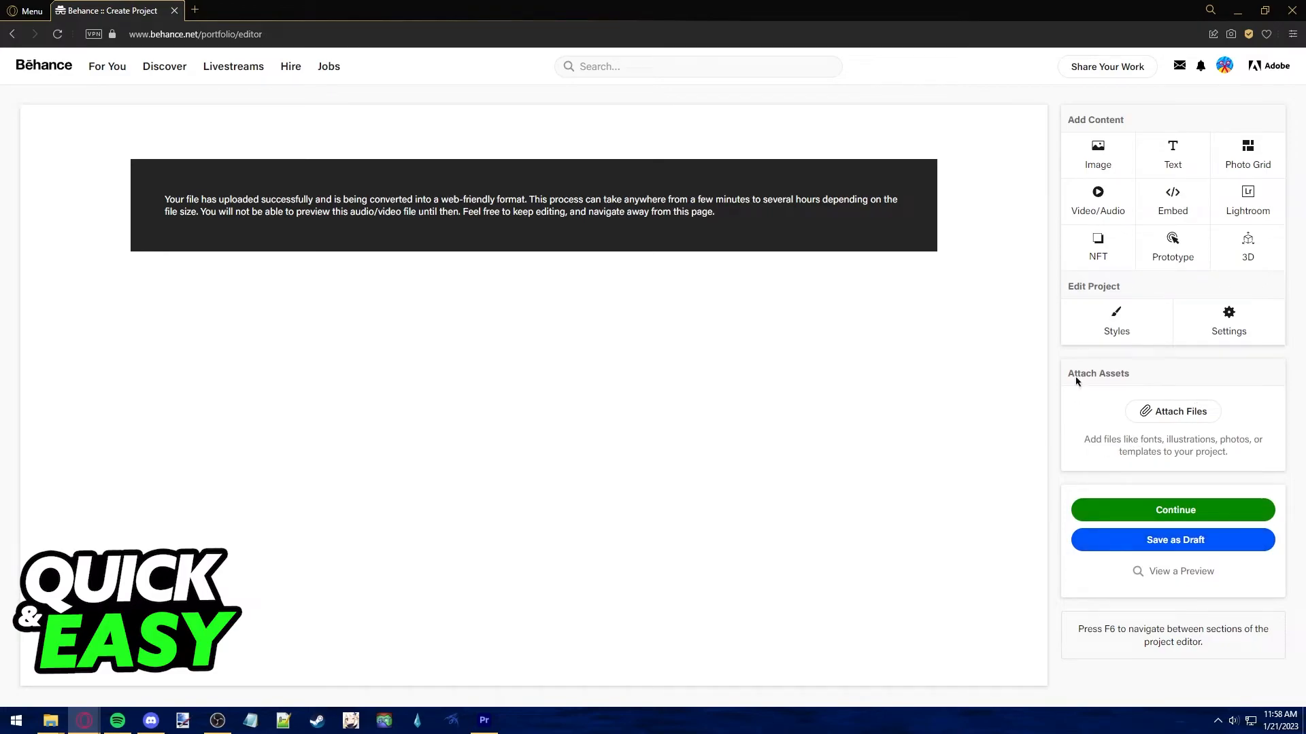
pyautogui.moveTo(341, 415)
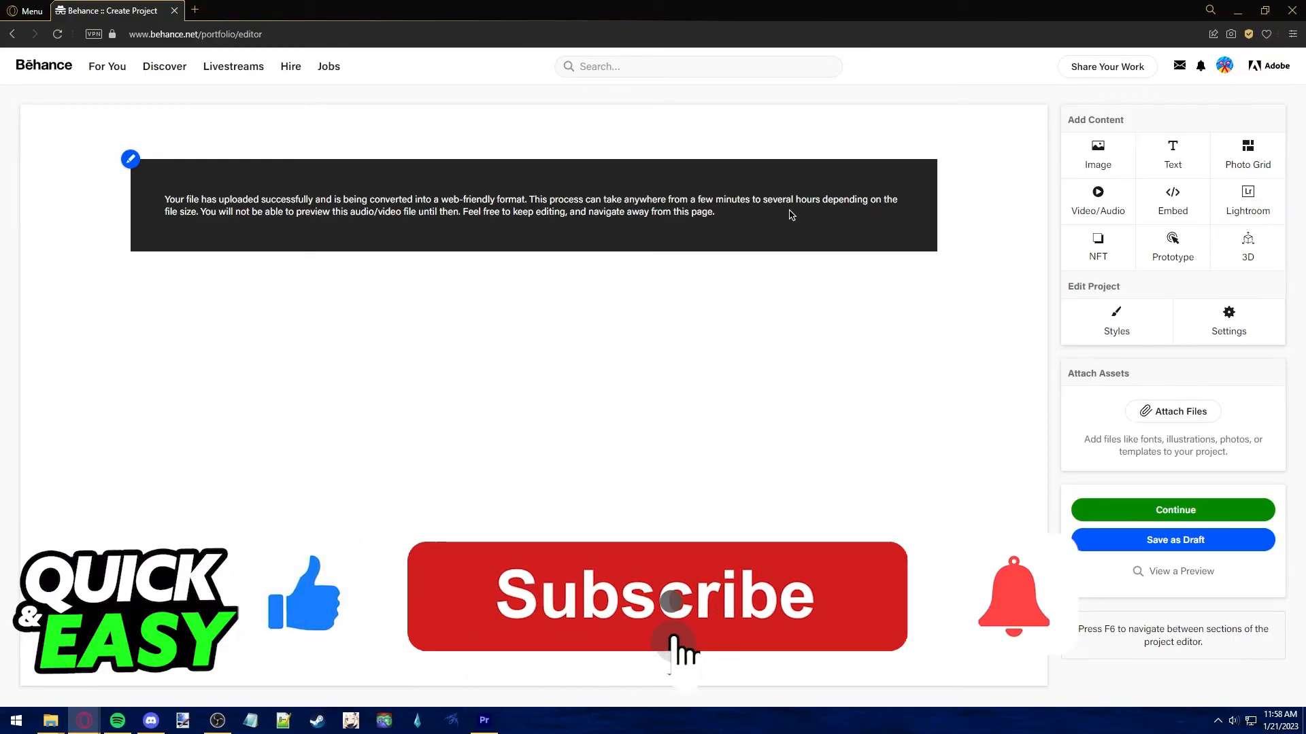
pyautogui.click(656, 597)
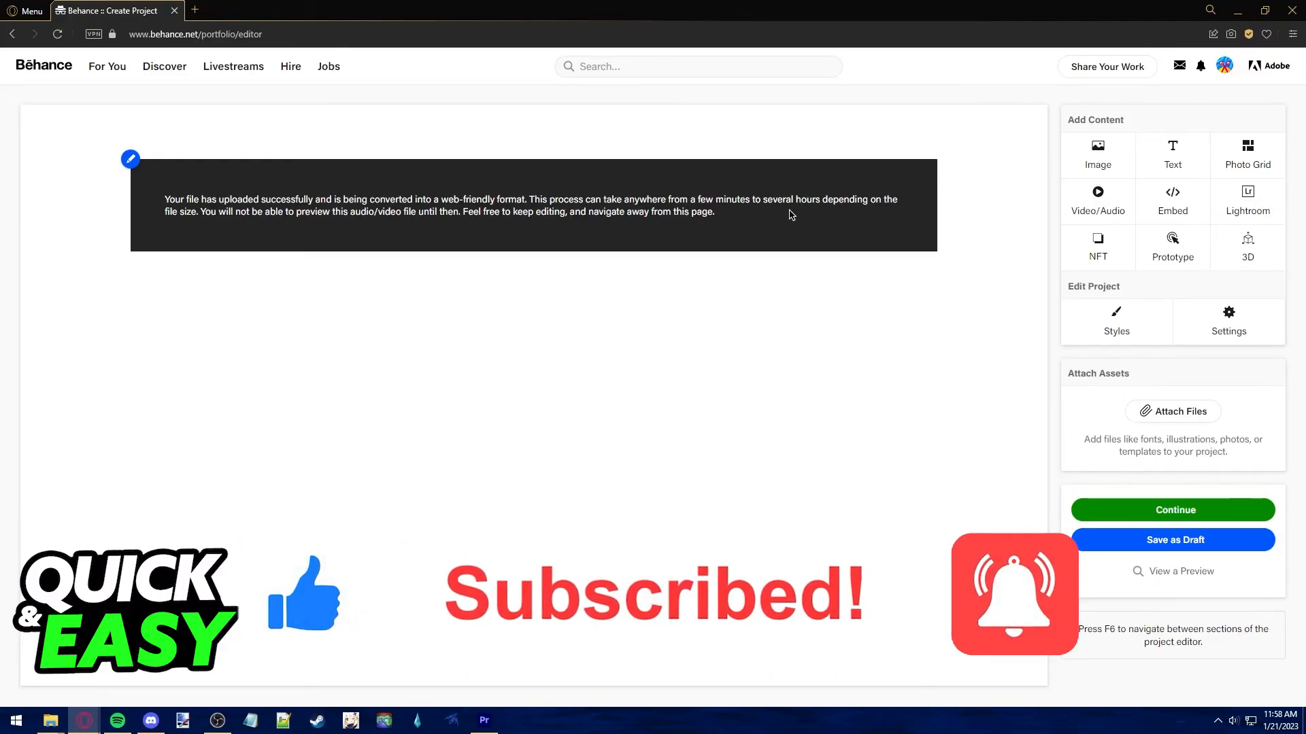